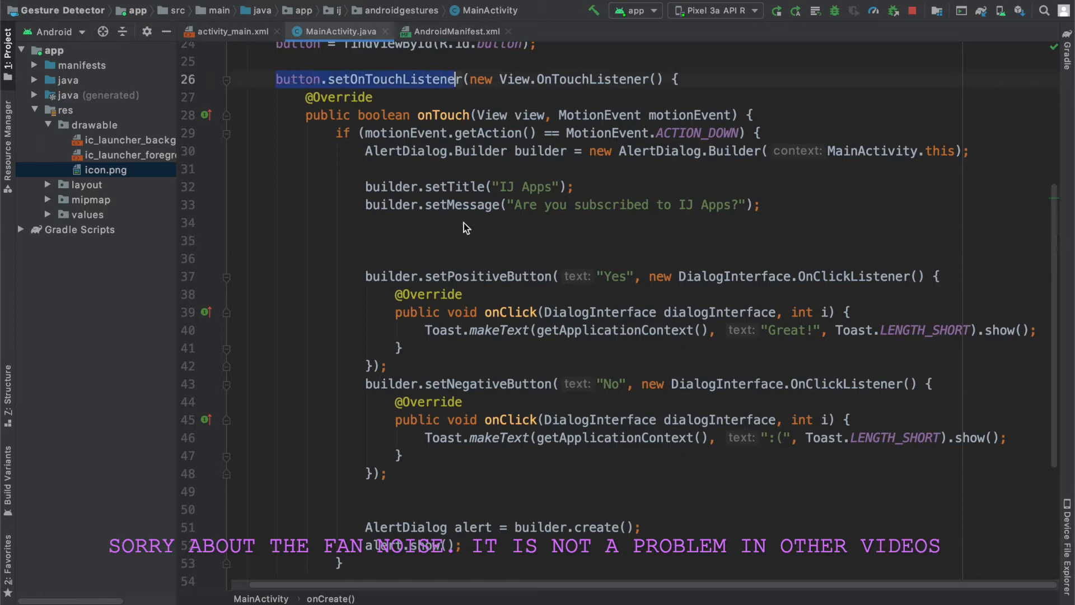
After checking icon.png in res/drawable, add builder.setIcon(R.drawable.icon); below setMessage.
click(366, 241)
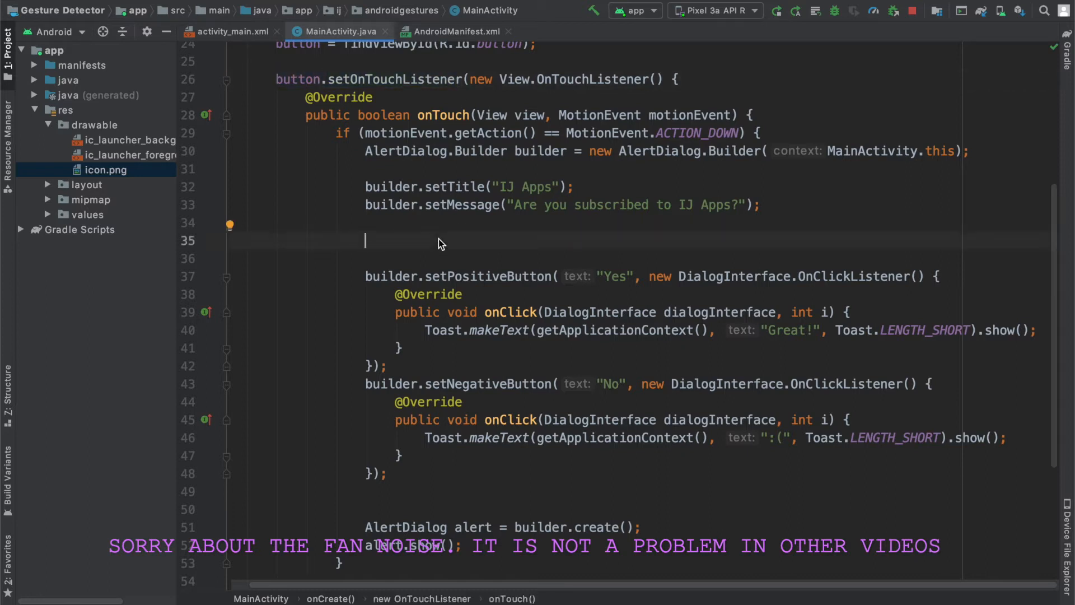
mouse_move(552, 173)
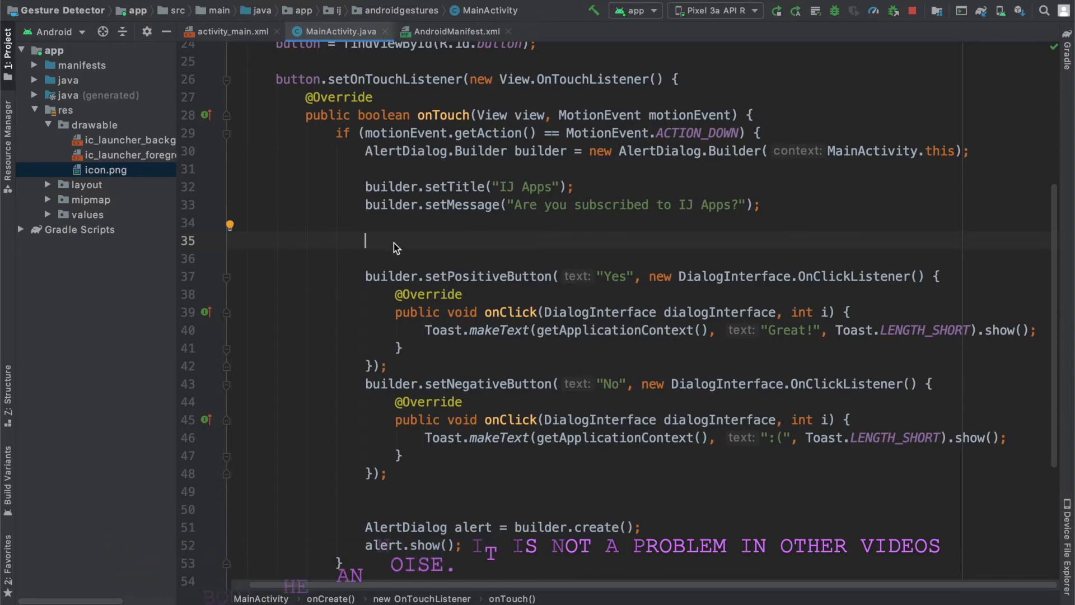
text(builder.setIcon()
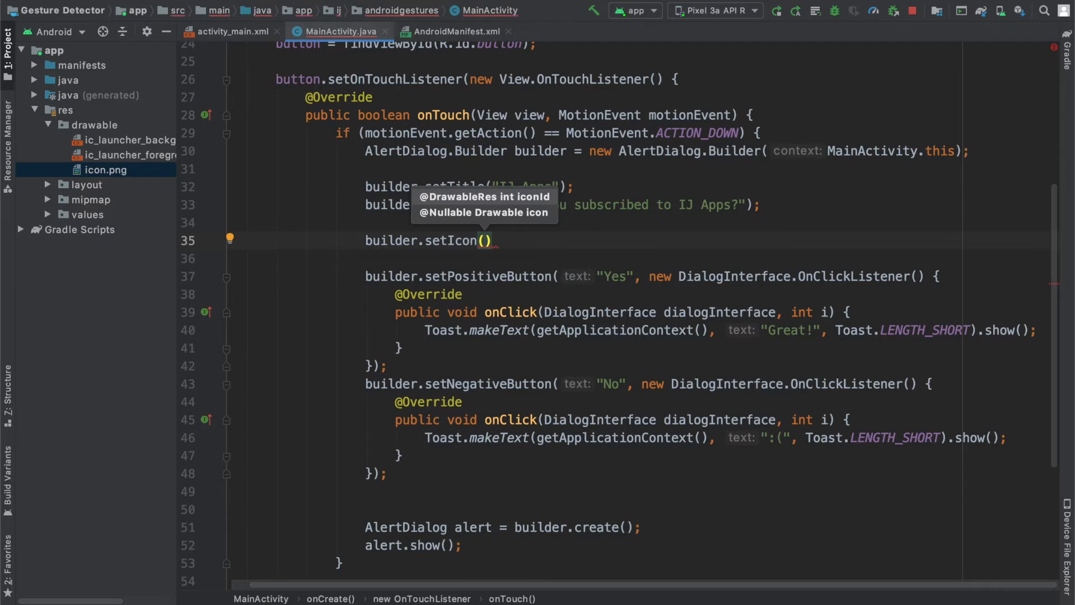
text(R.dr)
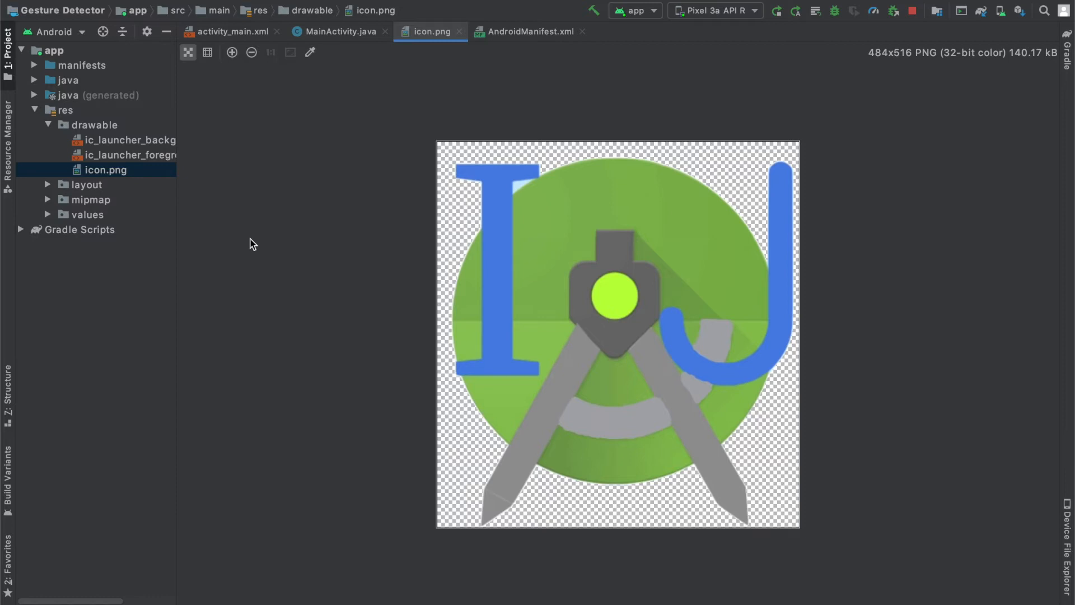
click(338, 32)
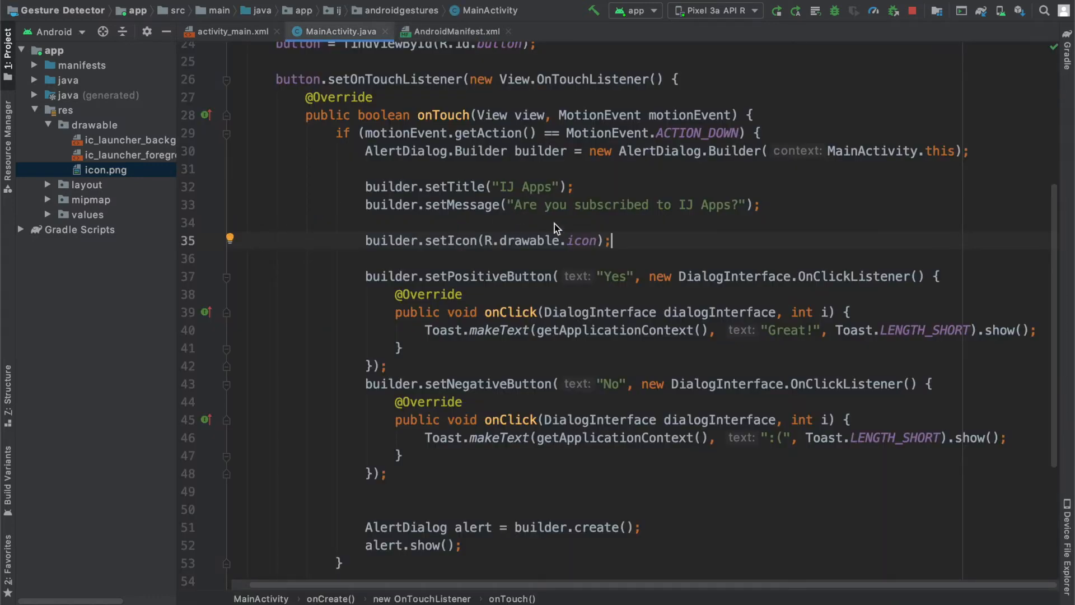
mouse_move(636, 245)
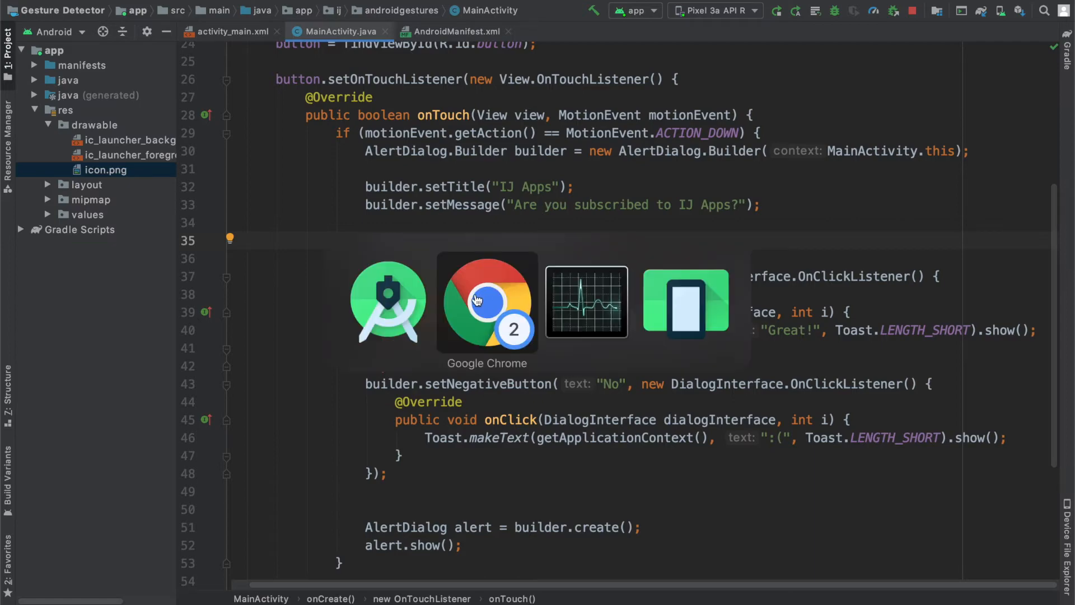
text(builder.setIcon(R.drawable.icon);)
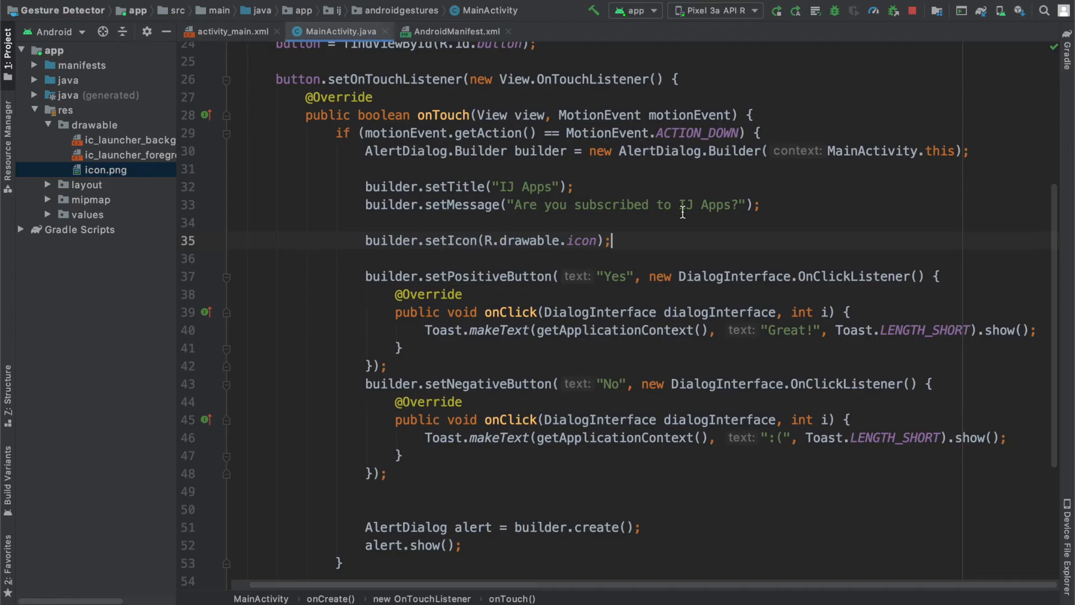
Add builder.setNeutralButton("IDK", ...) with an OnClickListener whose onClick shows a Toast.
text(builder)
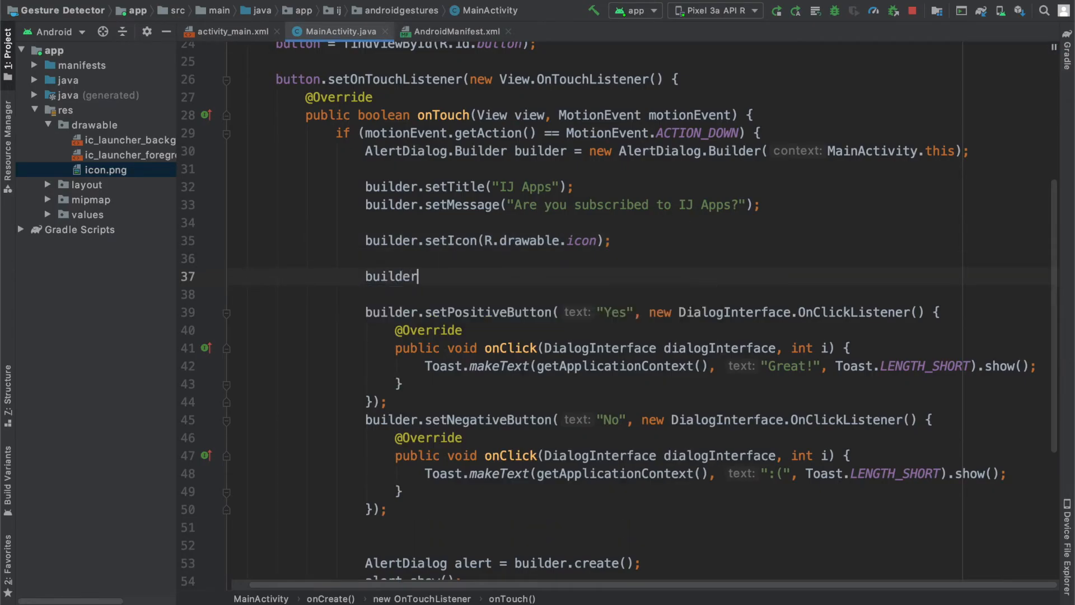
text(.setN)
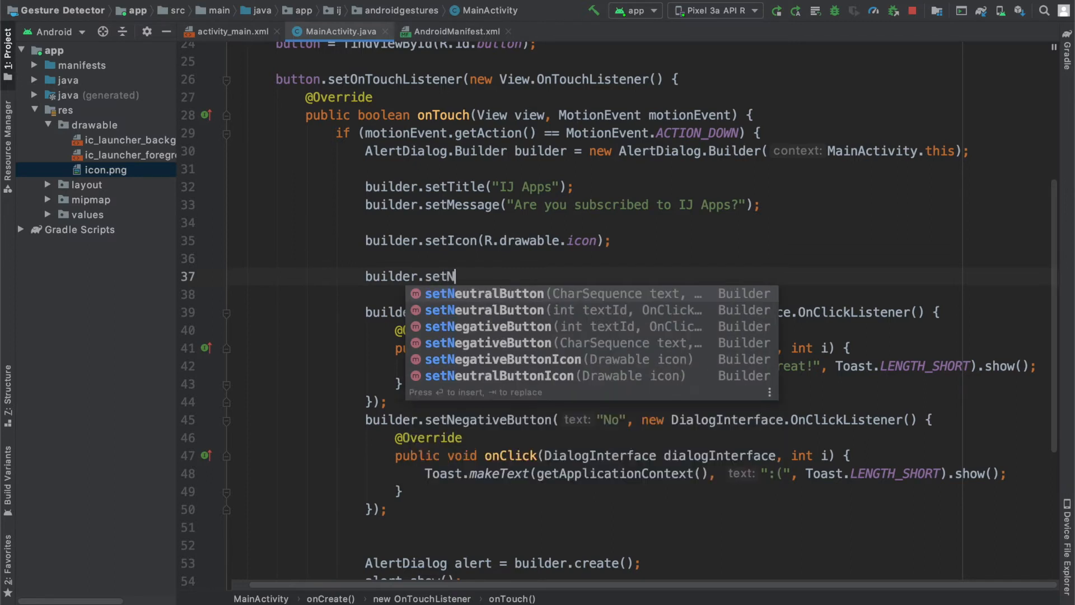
click(483, 293)
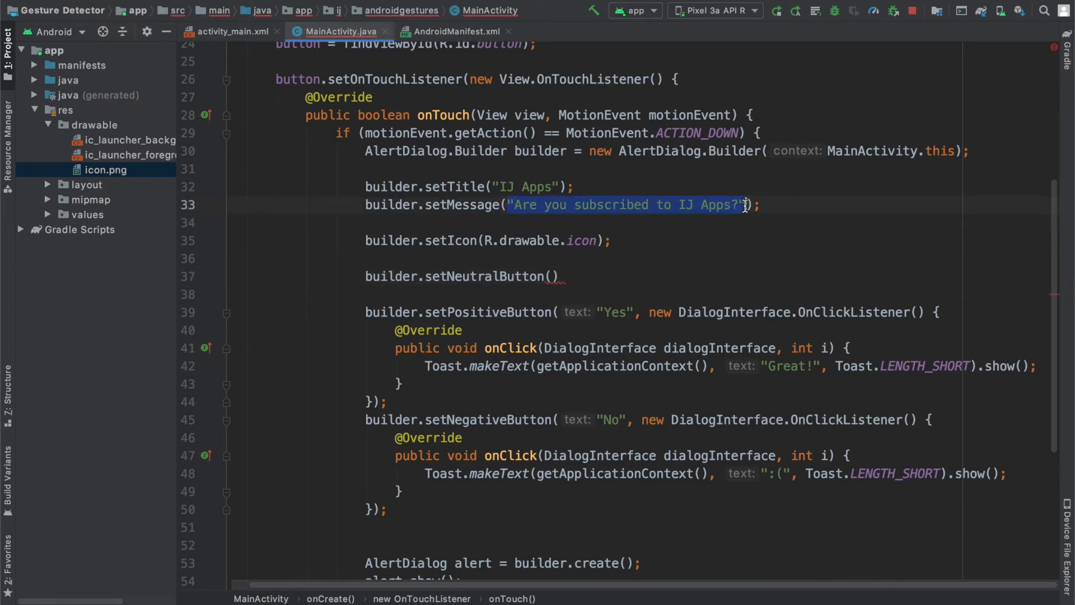
click(606, 312)
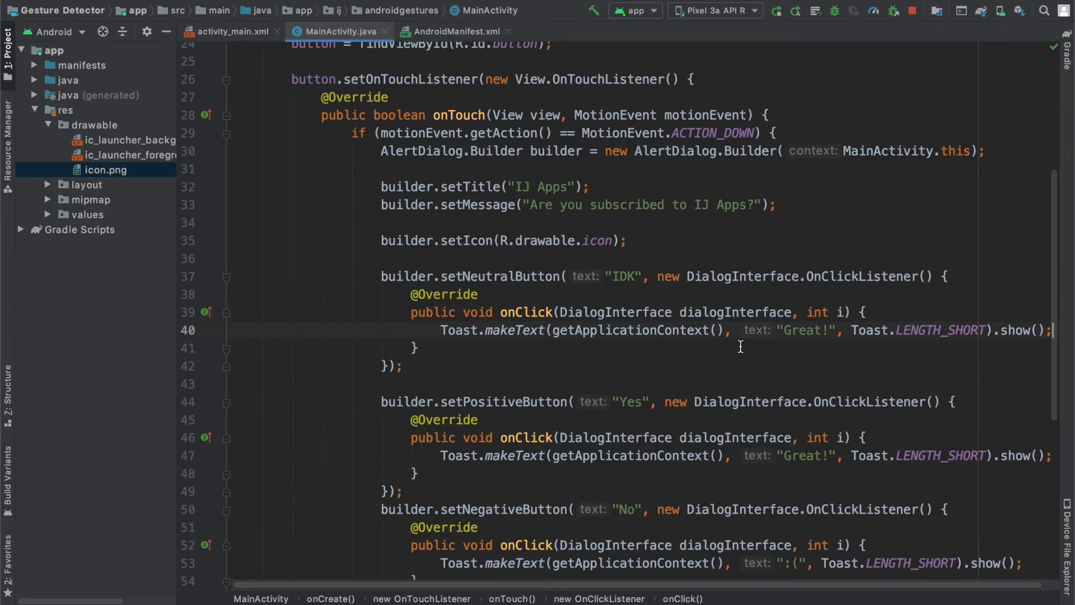
text(Subscri)
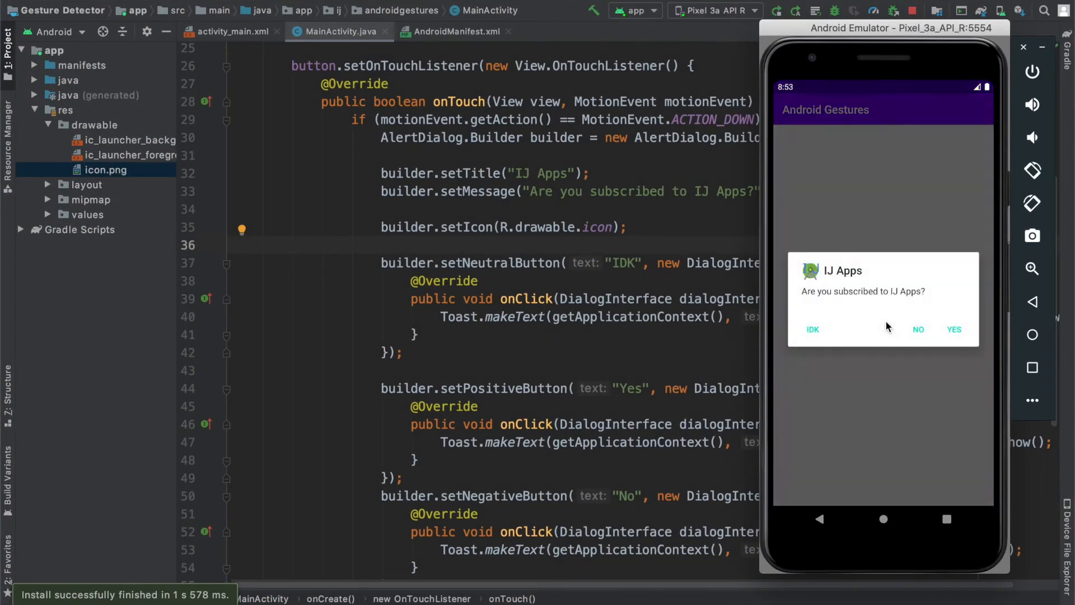
mouse_move(827, 318)
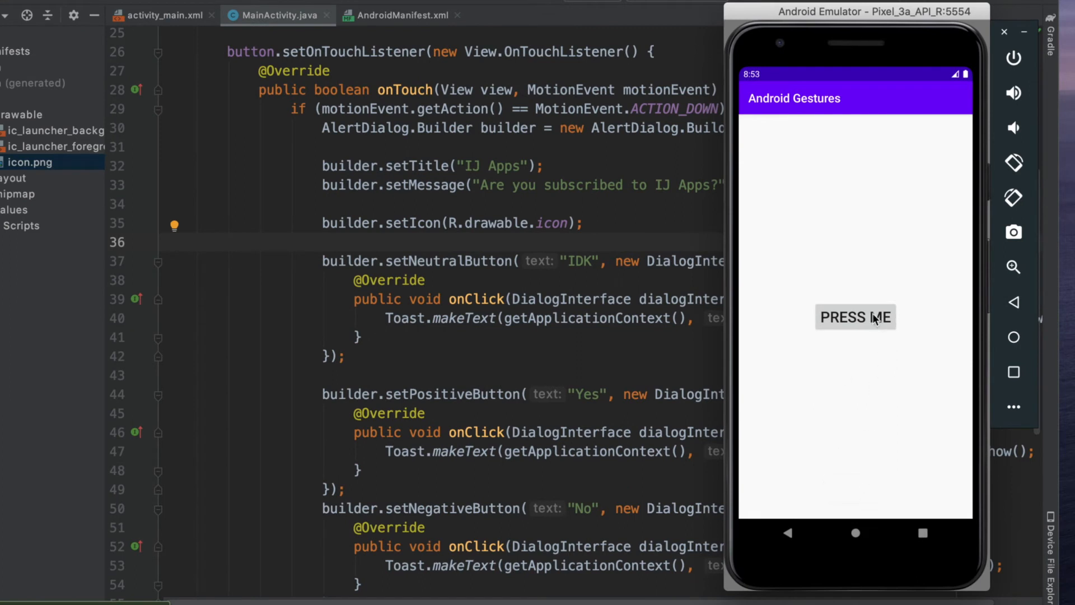
Open the IJ Apps dialog with PRESS ME, tap outside it, then close it with IDK.
click(855, 317)
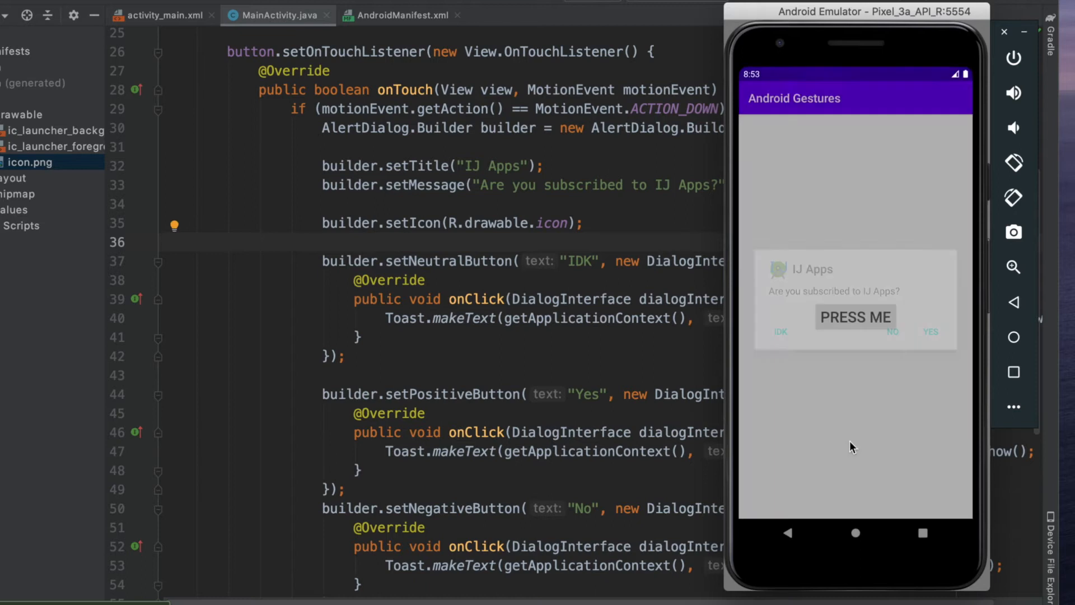
click(855, 317)
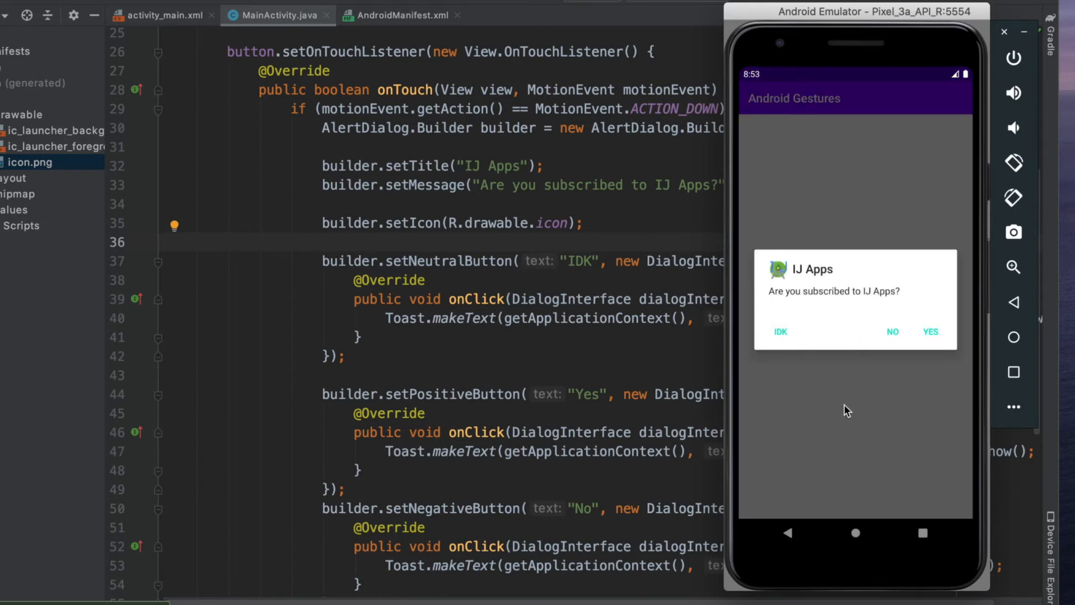
mouse_move(818, 314)
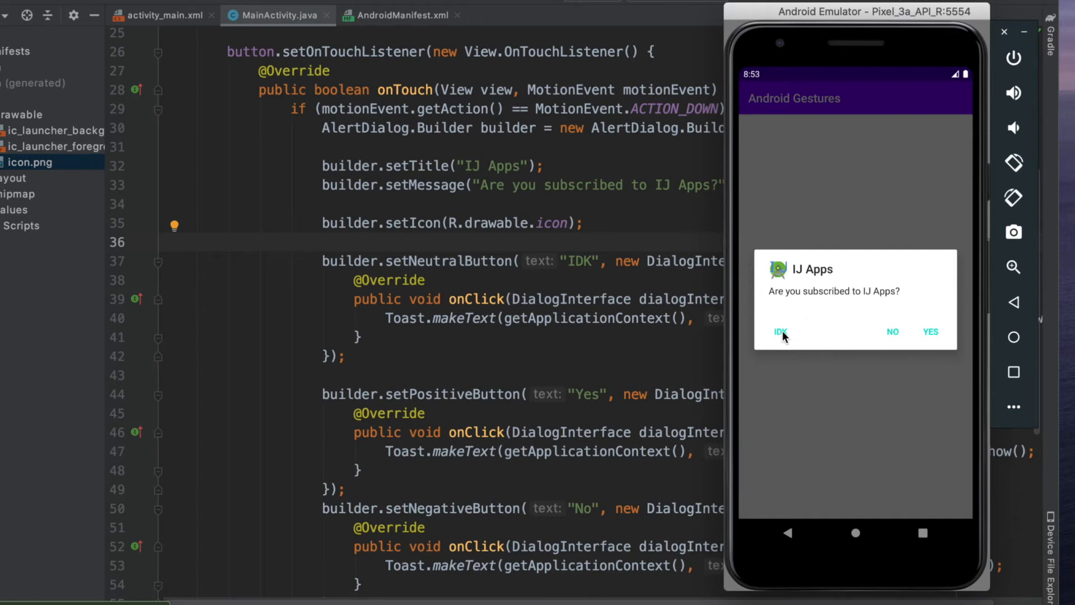
mouse_move(827, 386)
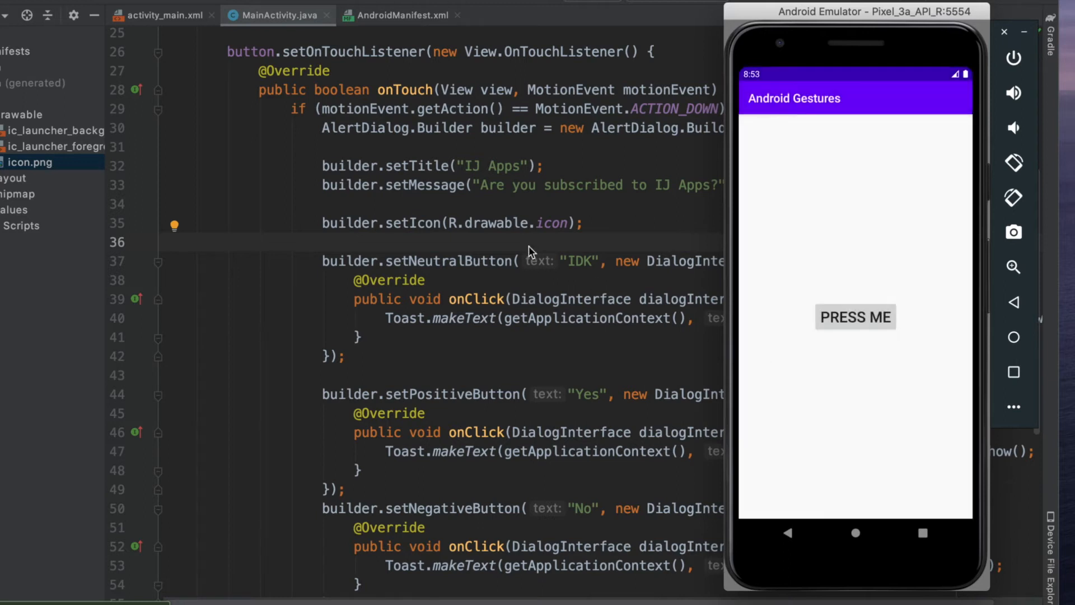
Insert builder.setCancelable(false); on line 36 via autocomplete.
text(budi)
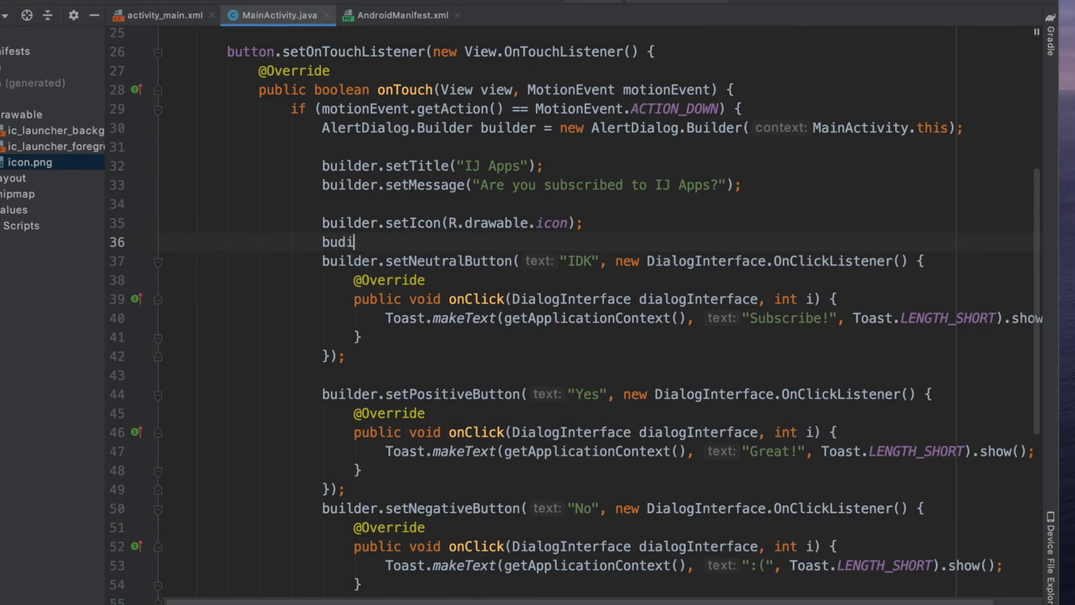
text(builder.setCancelable()
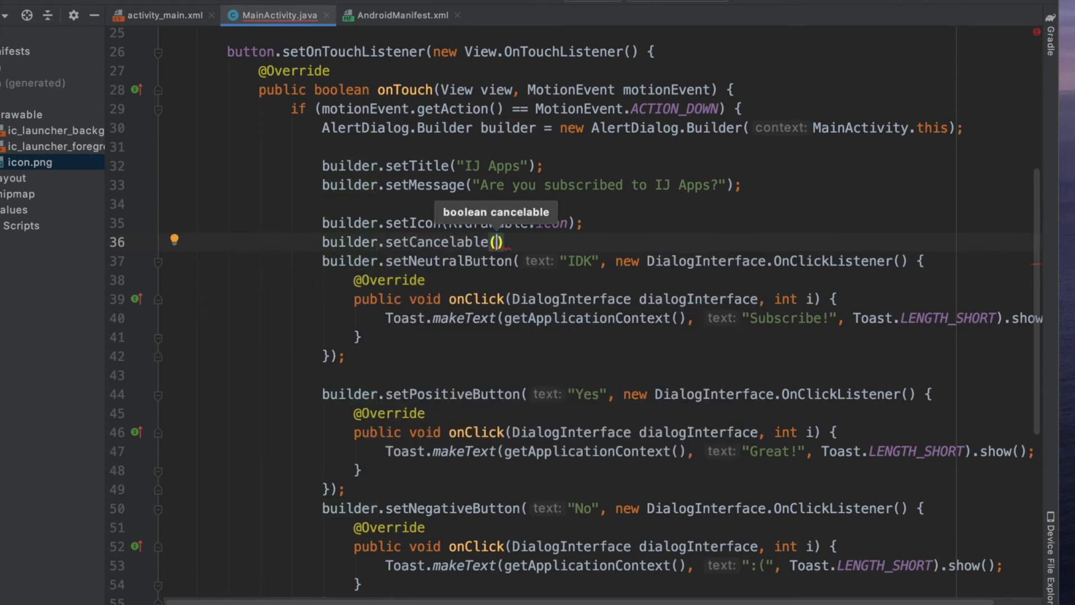
text(false)
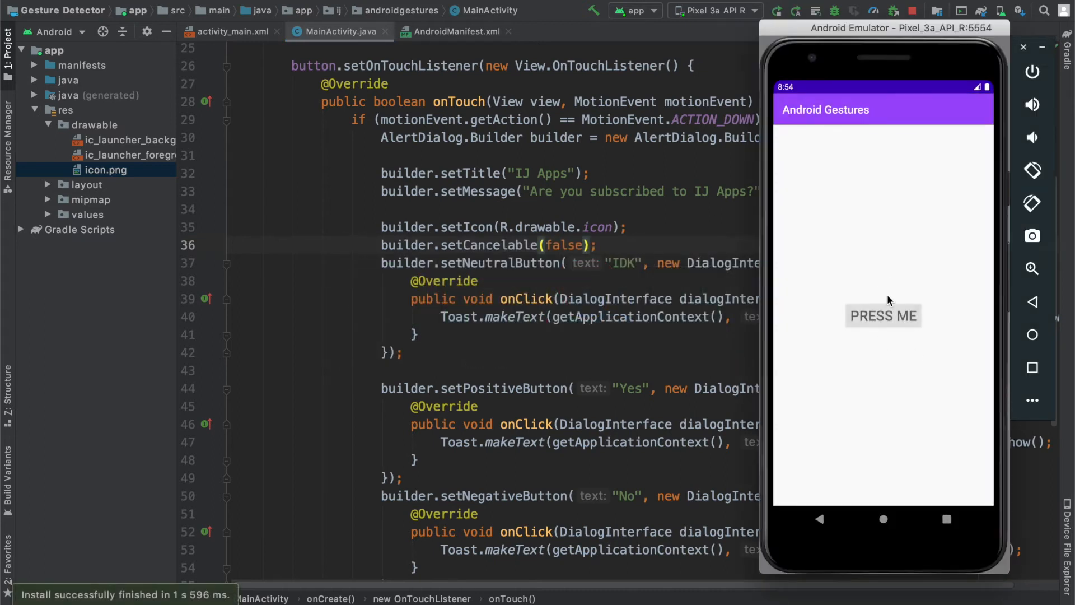
Bring up the IJ Apps dialog with PRESS ME and close it by choosing IDK.
click(883, 315)
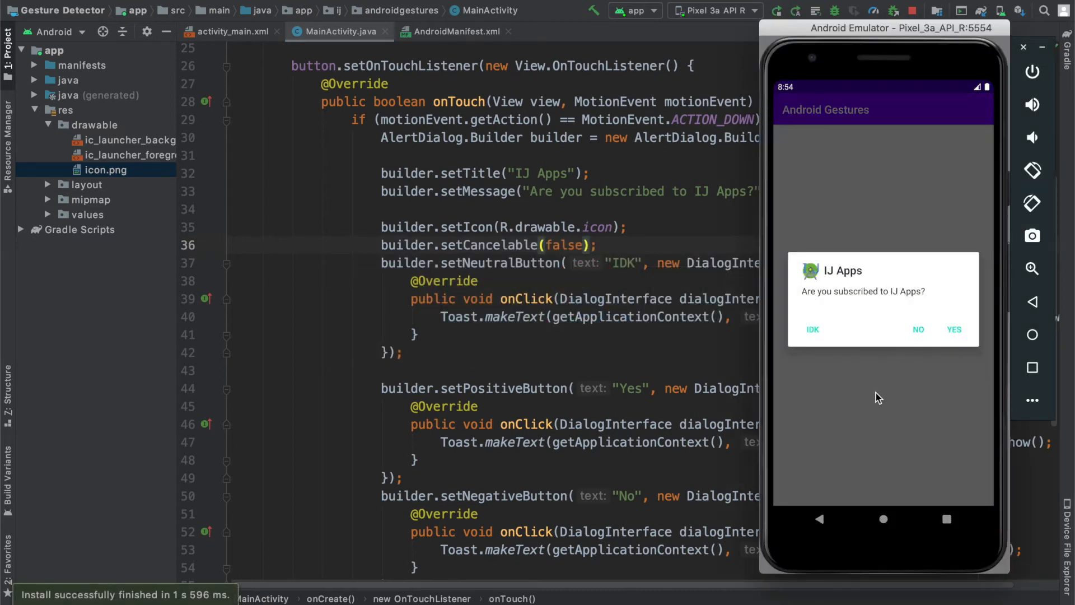
mouse_move(846, 421)
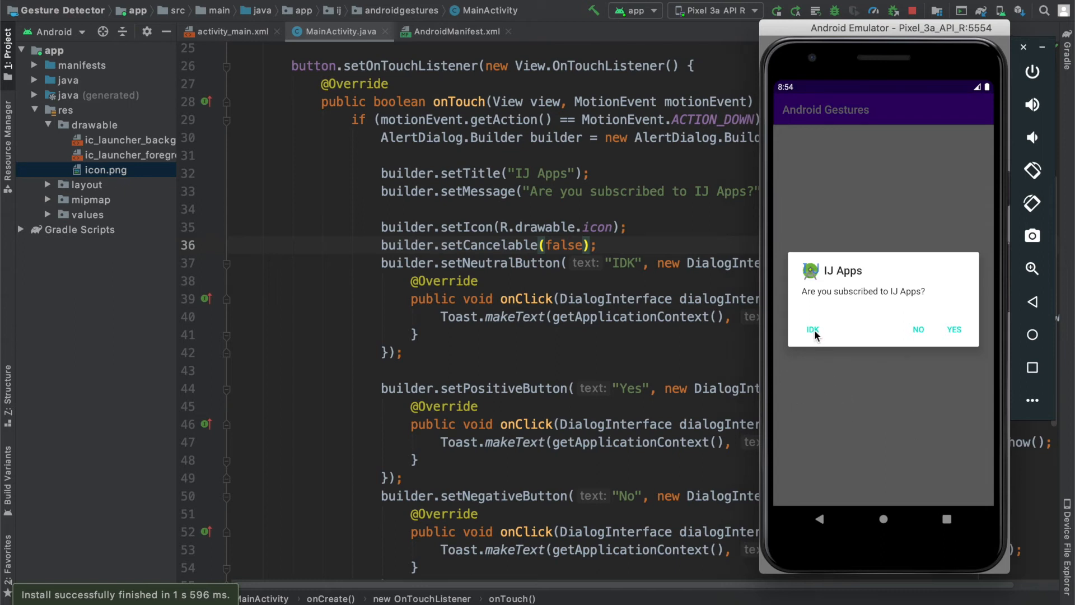
click(812, 330)
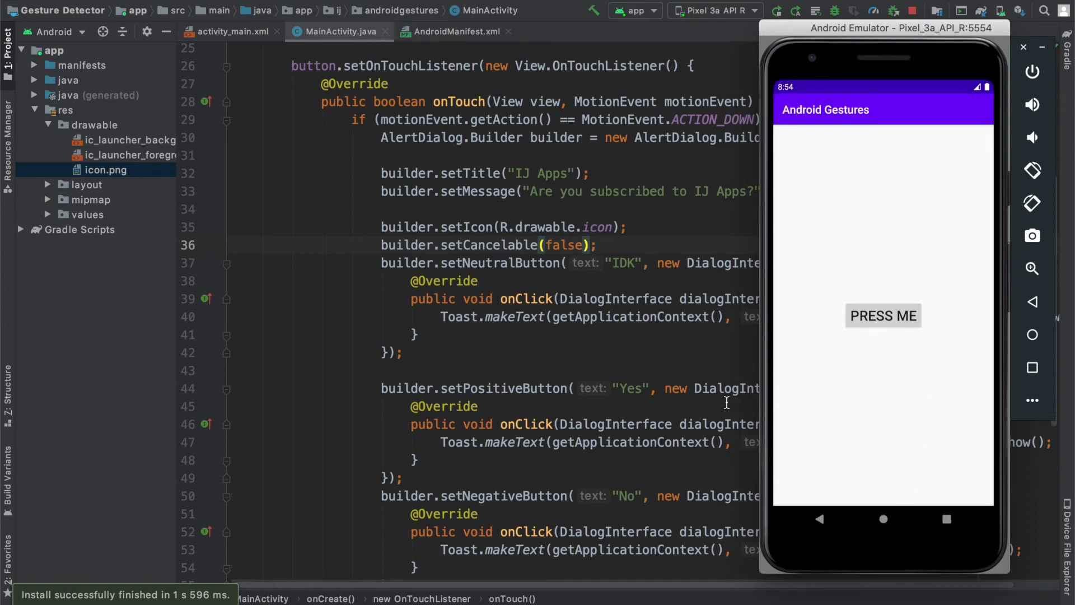
scroll(down, 3)
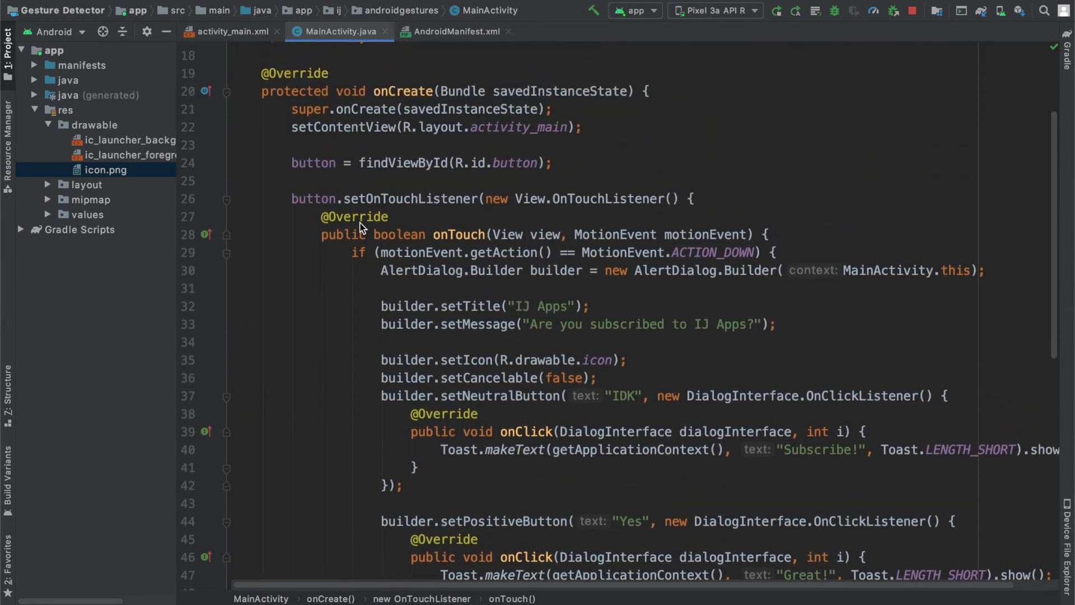
Above builder.create(), add setOnDismissListener whose onDismiss shows a 'The dialog was…' Toast.
scroll(down, 3)
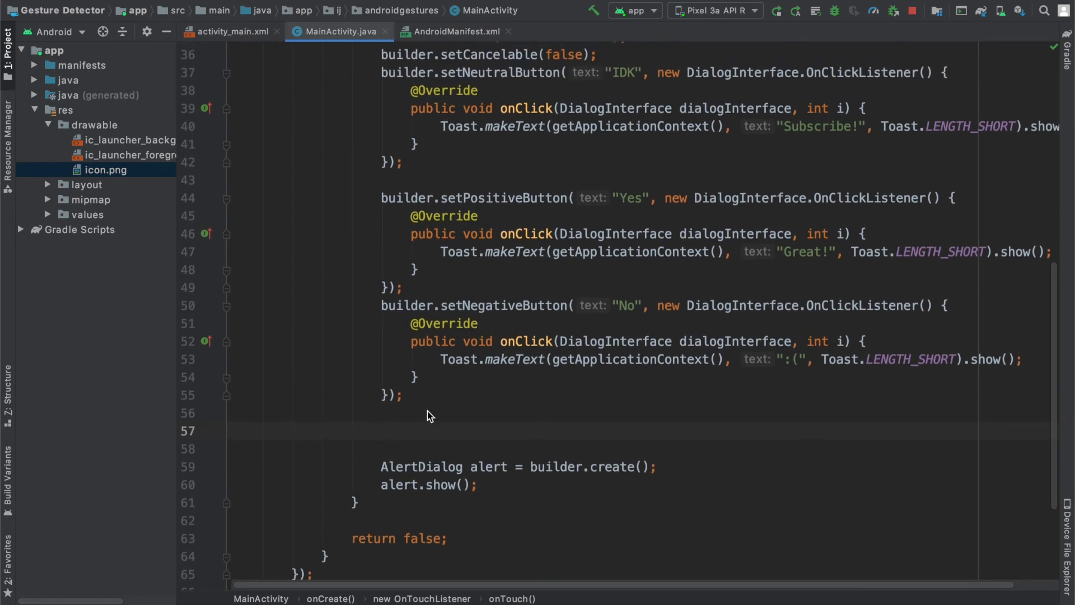
text(bu)
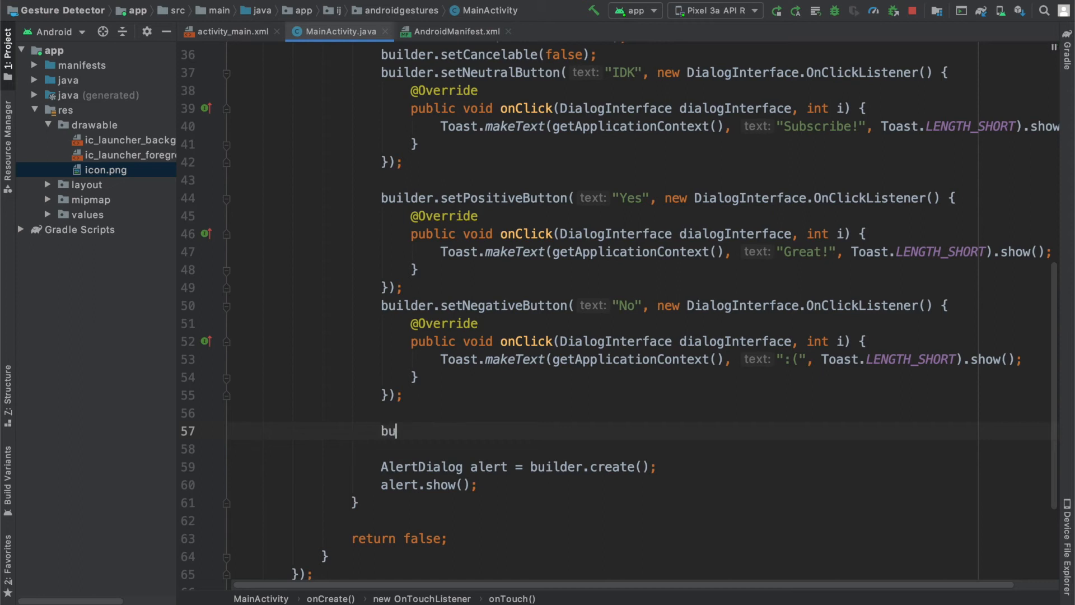
text(ilder.setOnD)
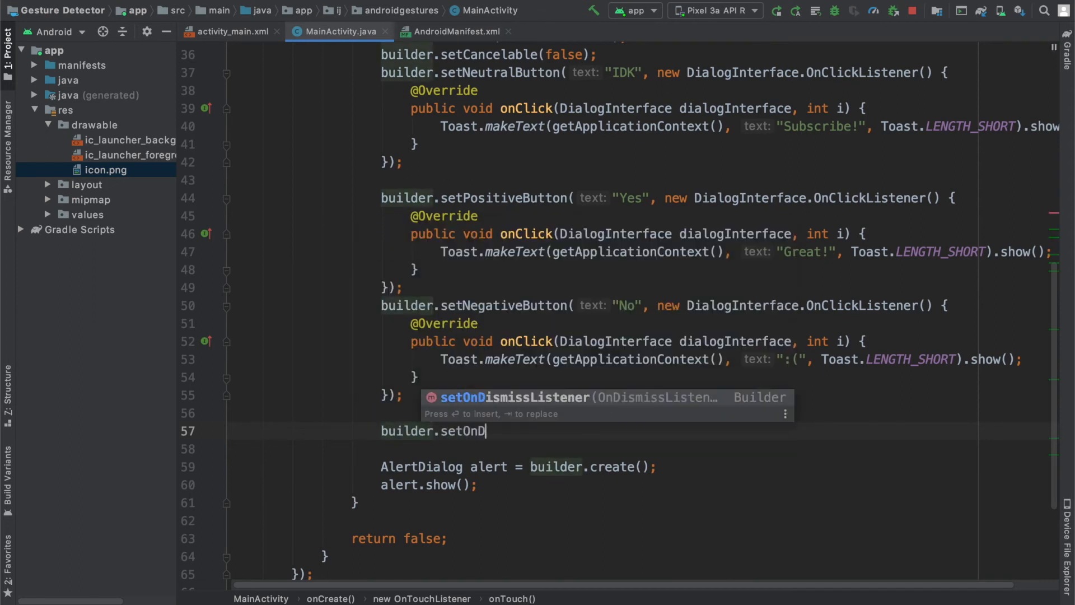
text(DismissListener(new On)
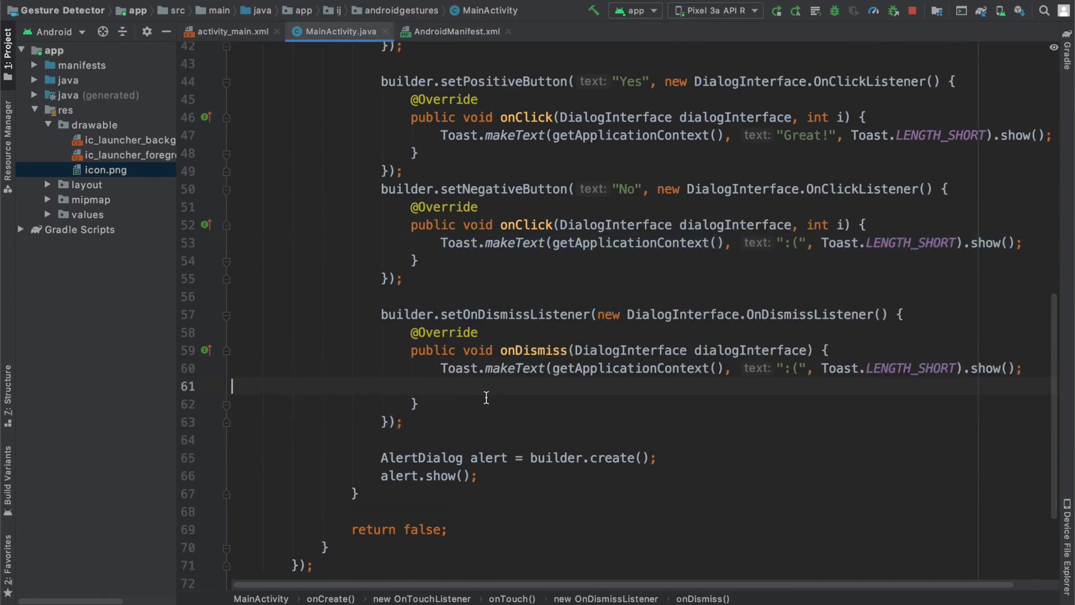
key(Backspace)
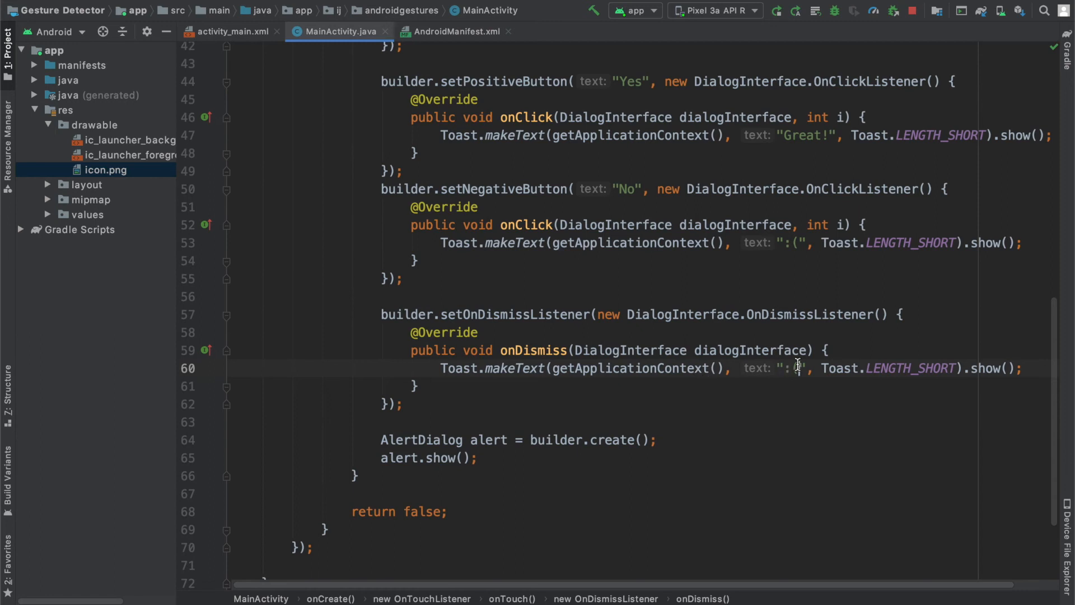
text(The dialog was d)
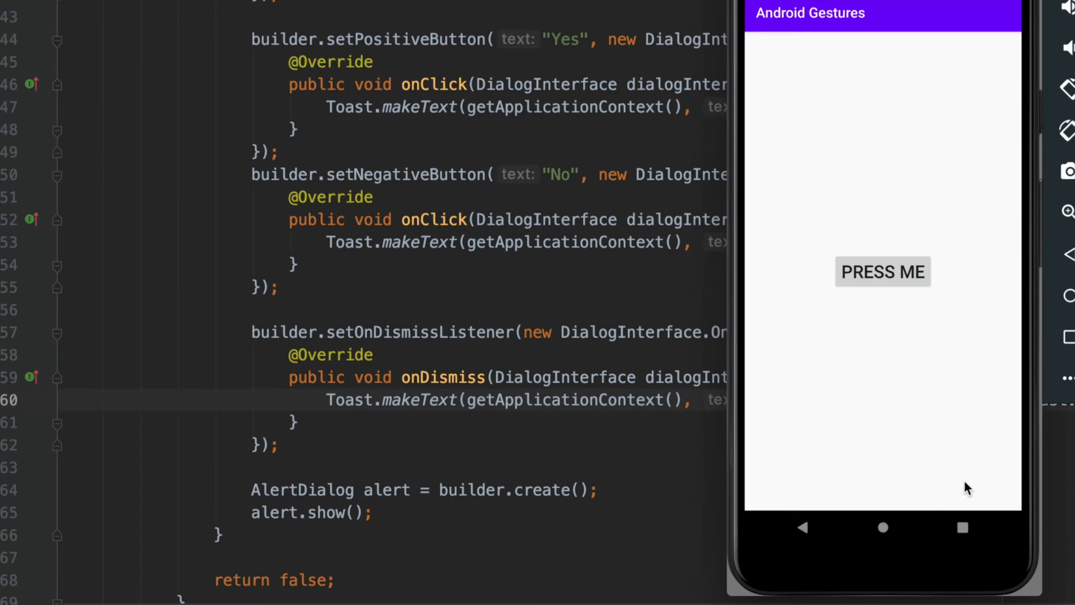
Test the rebuilt app's IJ Apps dialog via PRESS ME, then return to MainActivity.java.
click(882, 272)
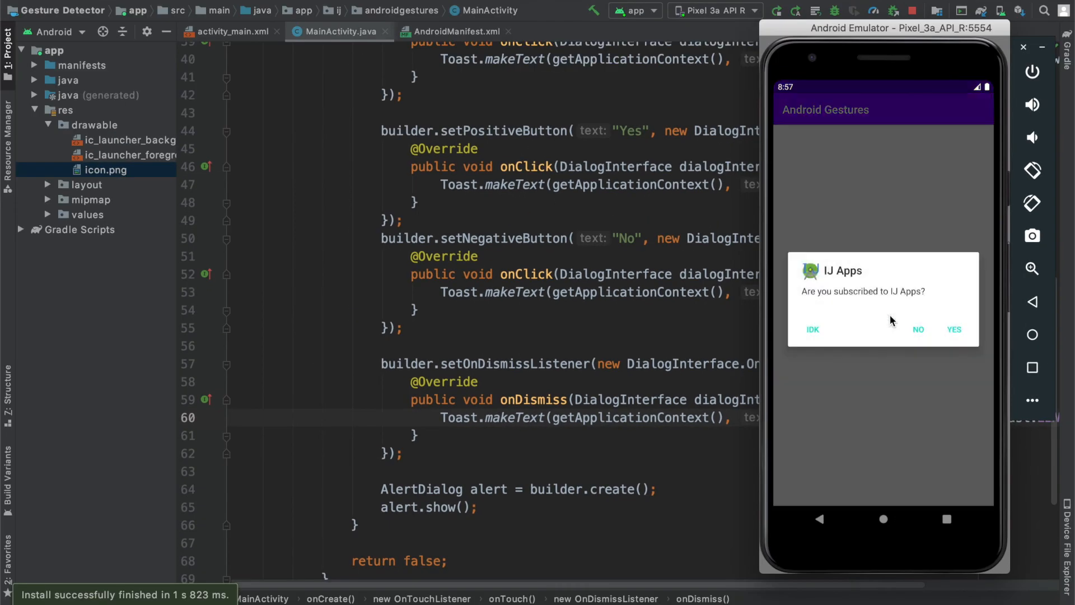
click(954, 329)
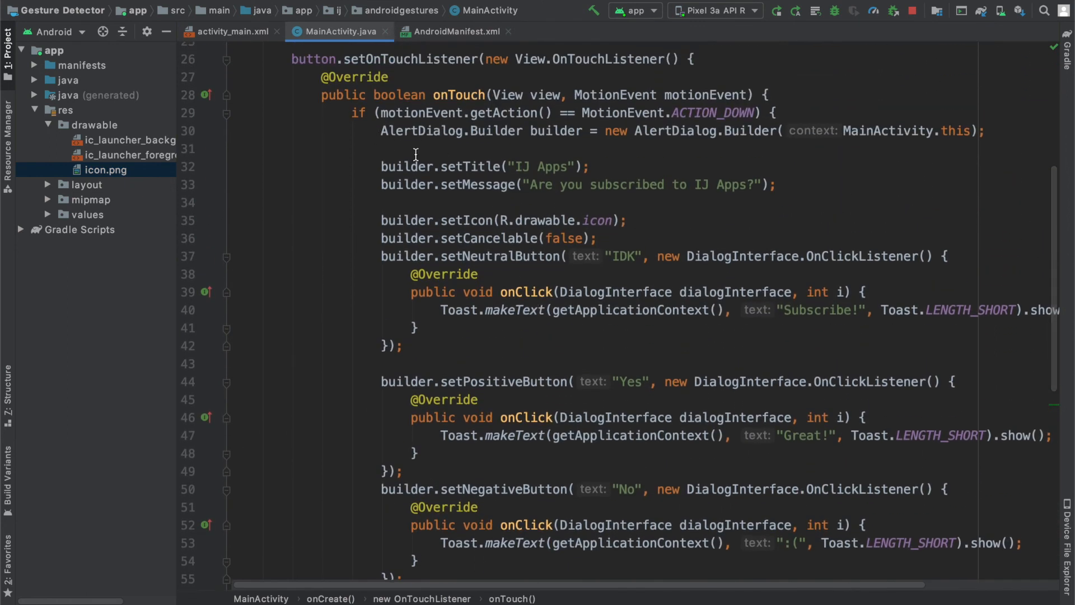
mouse_move(502, 247)
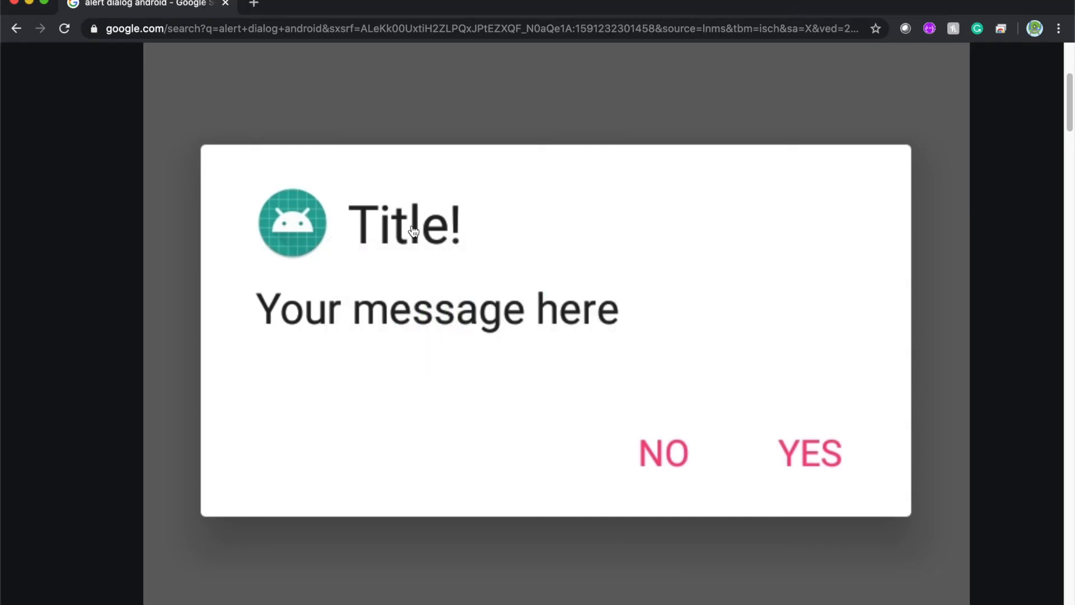
mouse_move(391, 226)
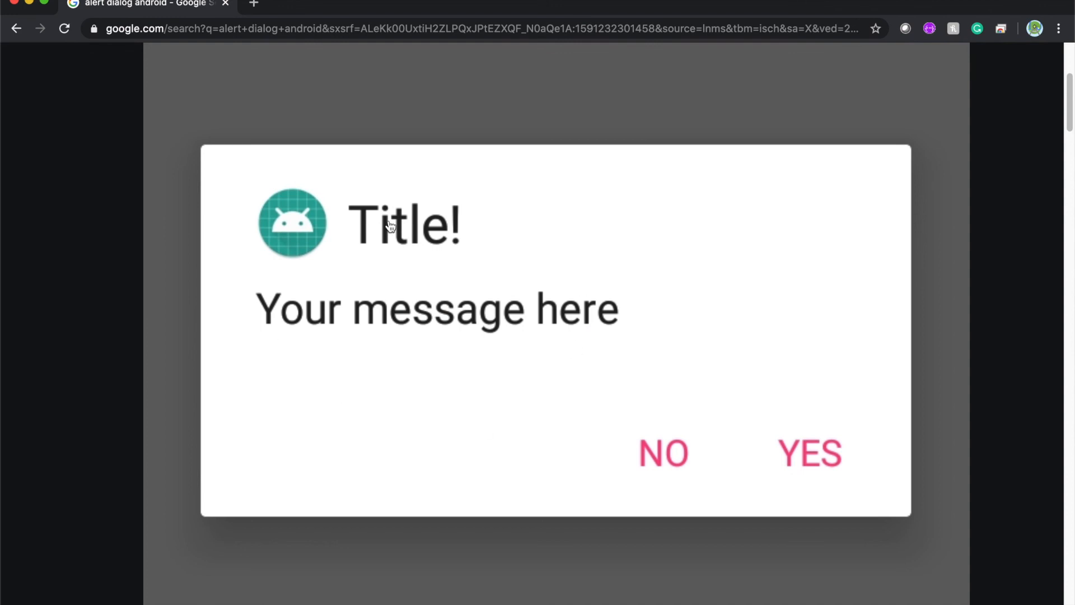
mouse_move(661, 419)
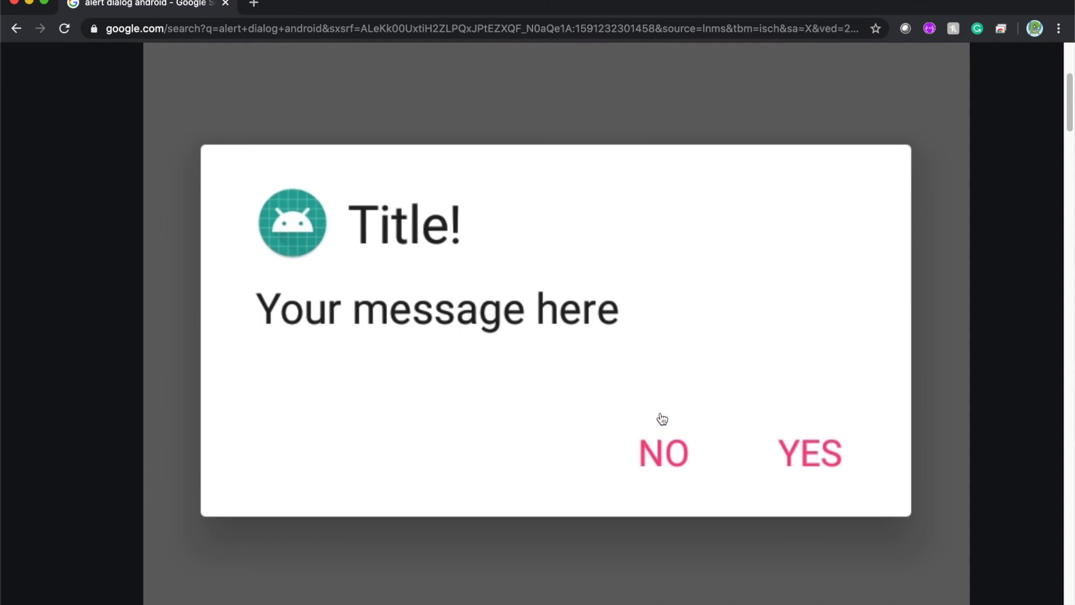